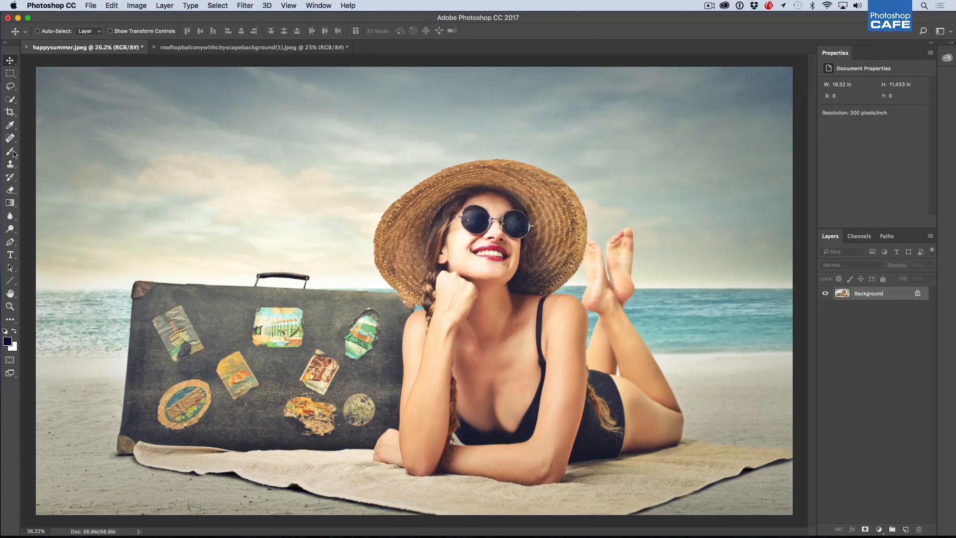
Select the woman, suitcase and towel with the Quick Selection tool.
click(10, 100)
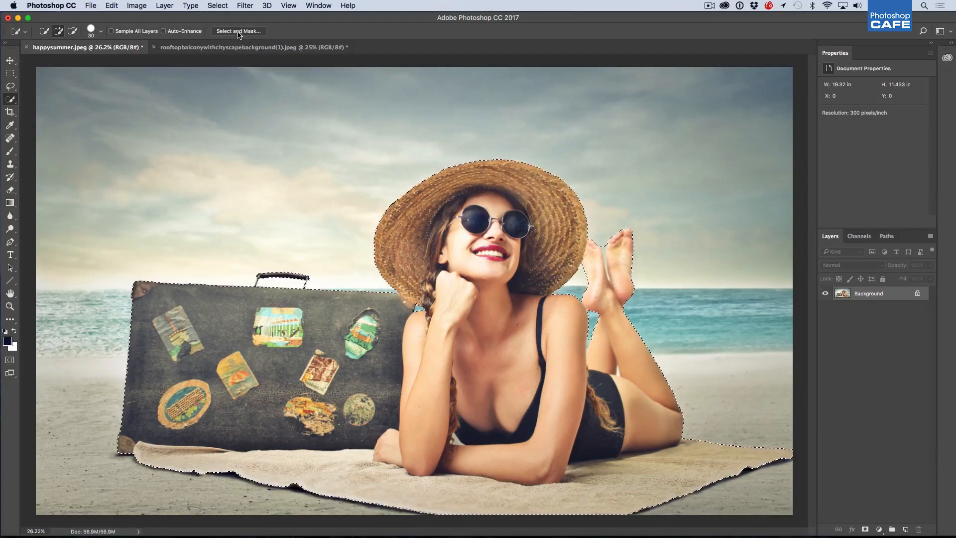
click(238, 31)
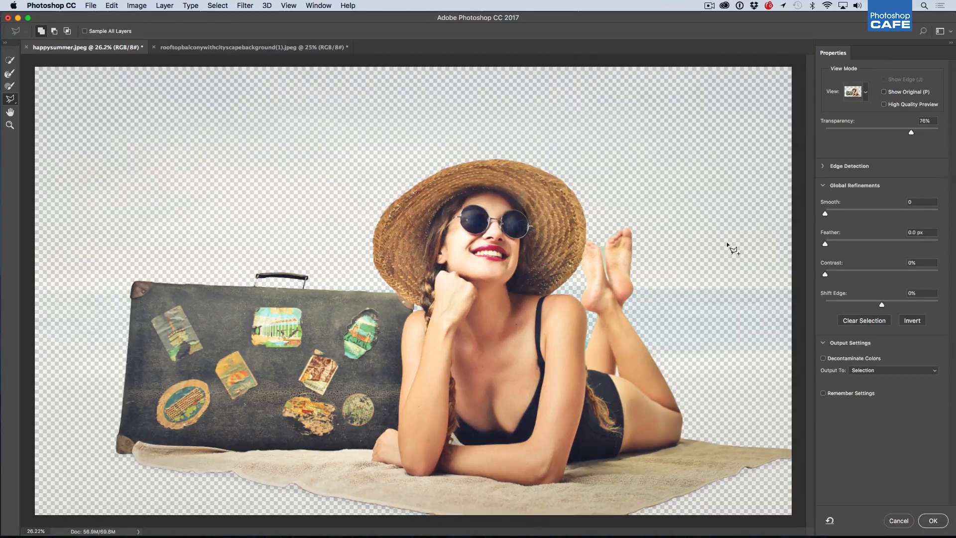
mouse_move(644, 250)
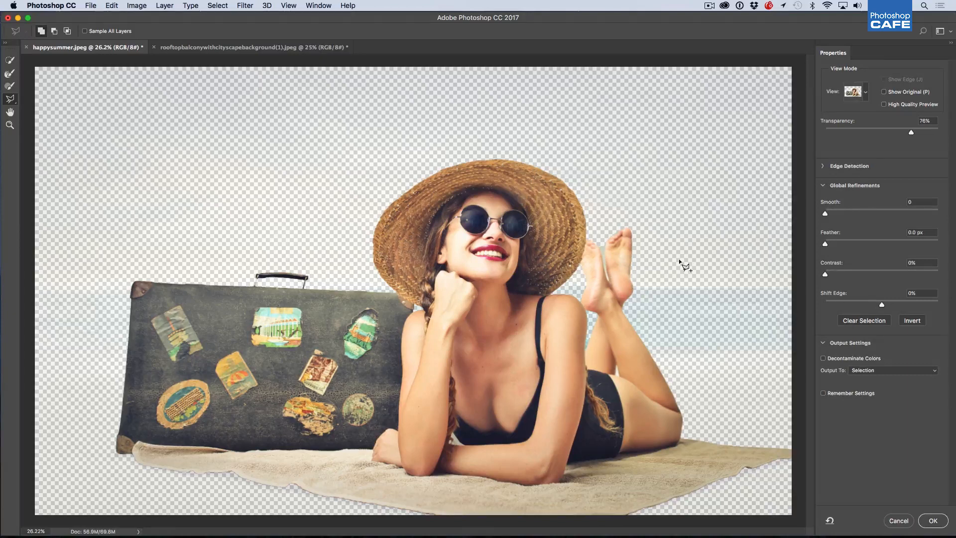
mouse_move(790, 387)
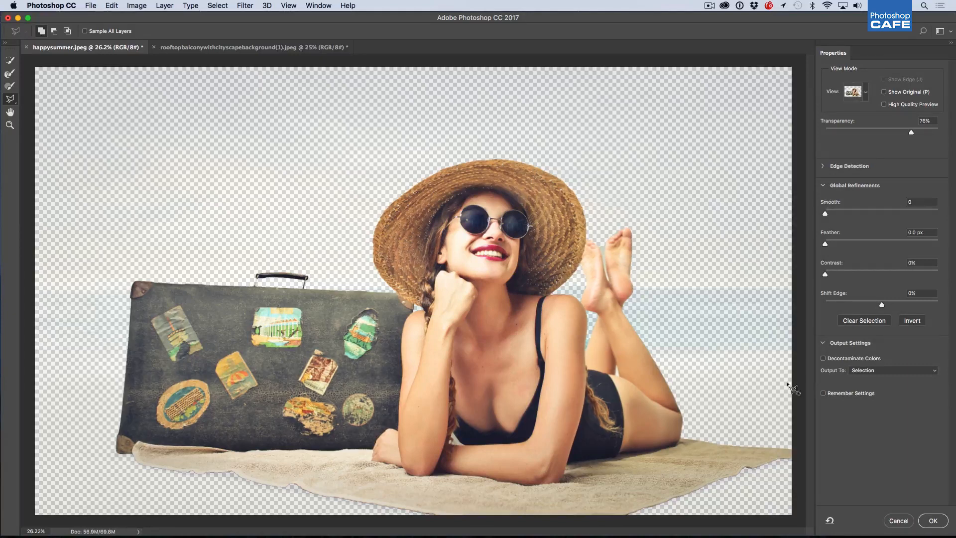
click(932, 520)
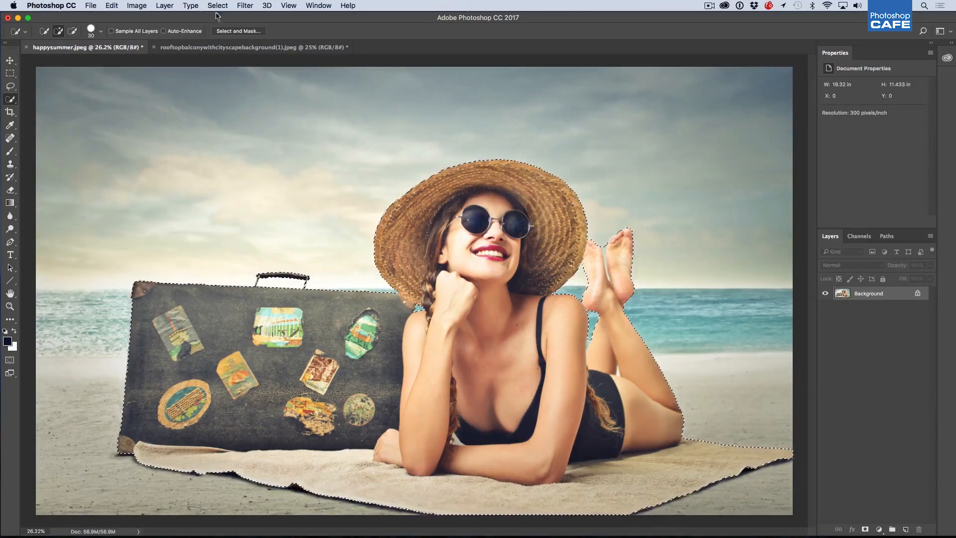
click(218, 6)
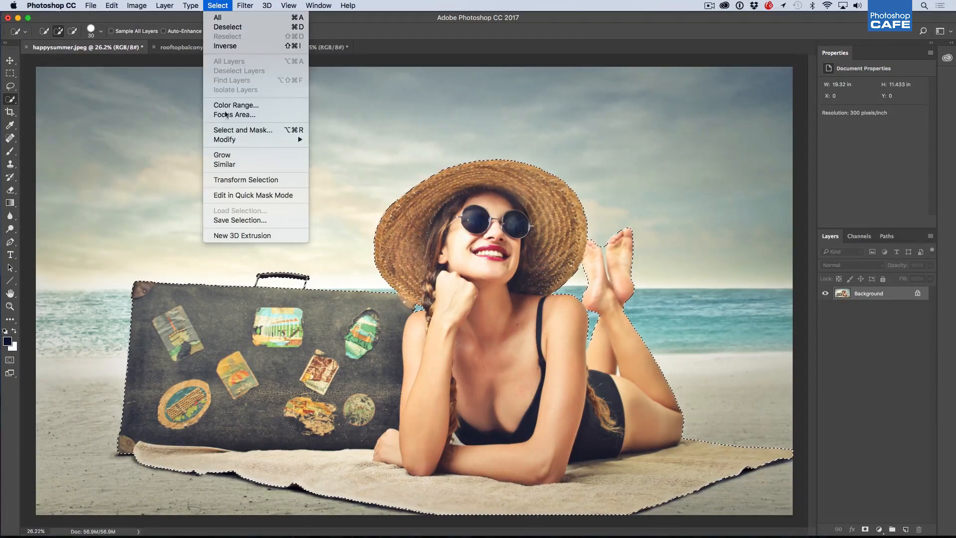
mouse_move(234, 115)
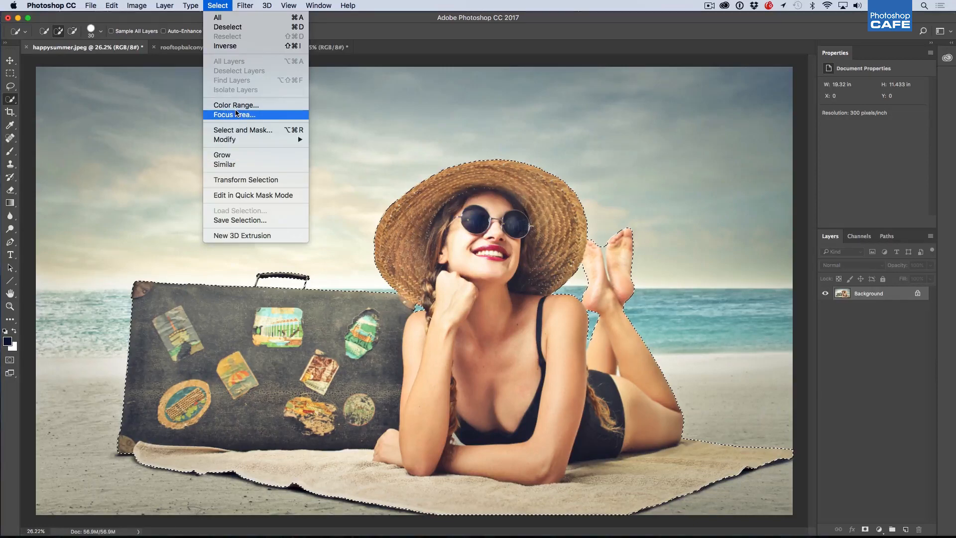
mouse_move(222, 51)
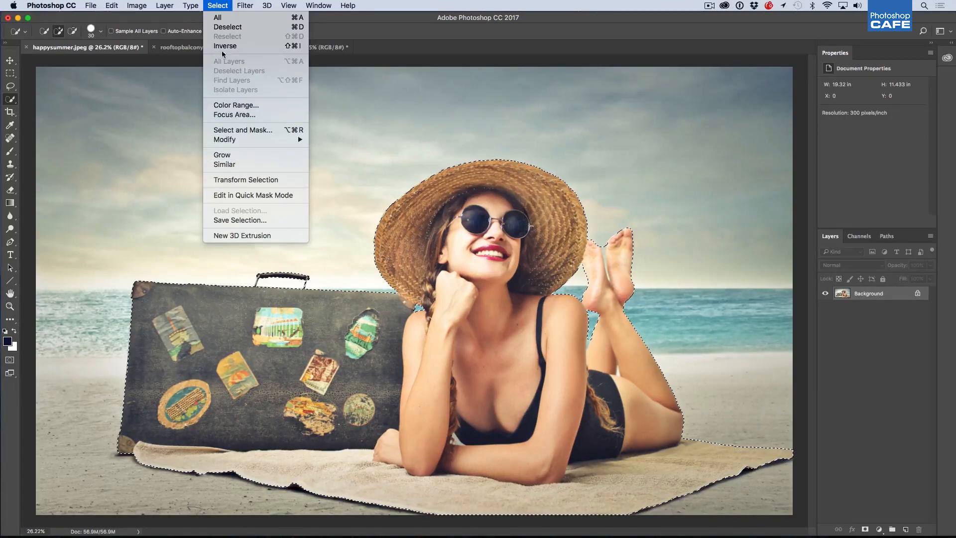
mouse_move(243, 130)
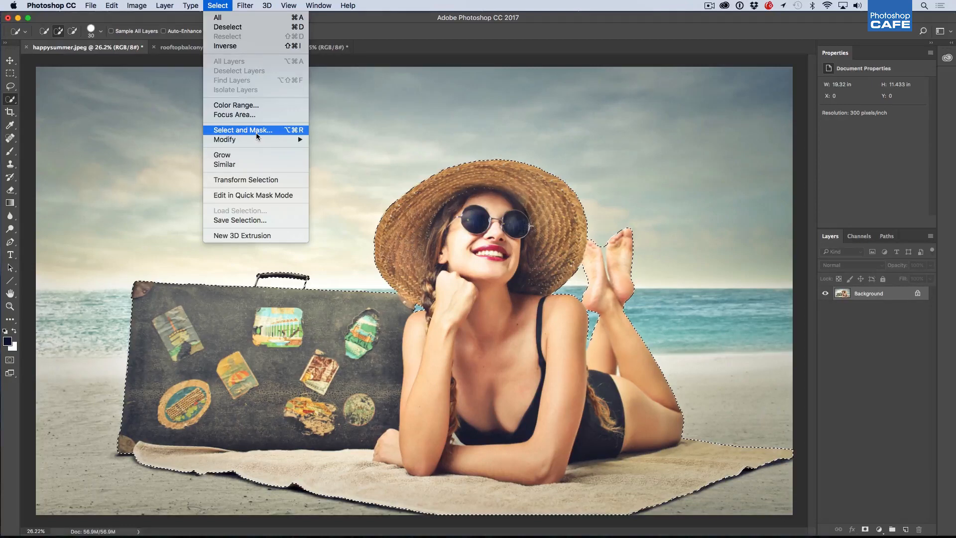
In Refine Edge, set Radius to 3.1 px and preview the cutout On White.
click(242, 130)
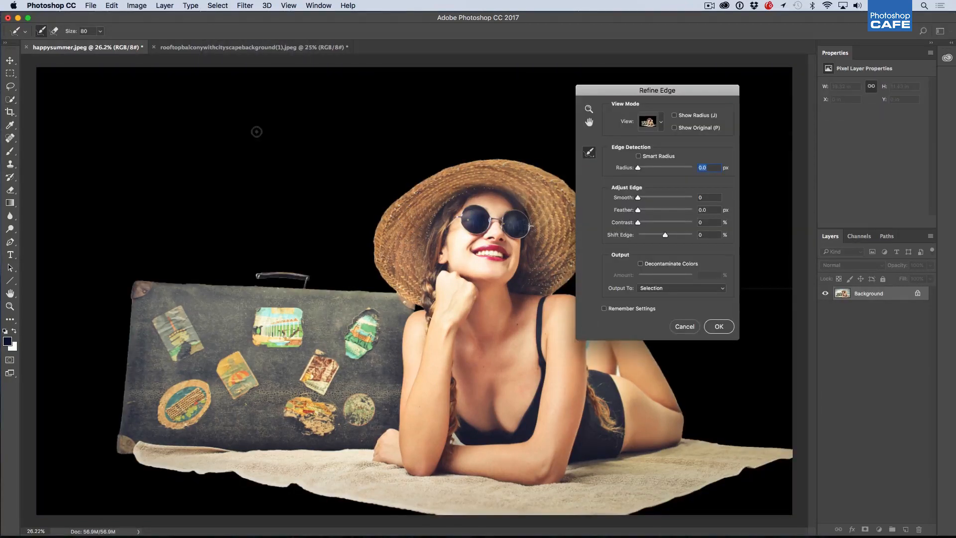
drag(657, 89, 673, 88)
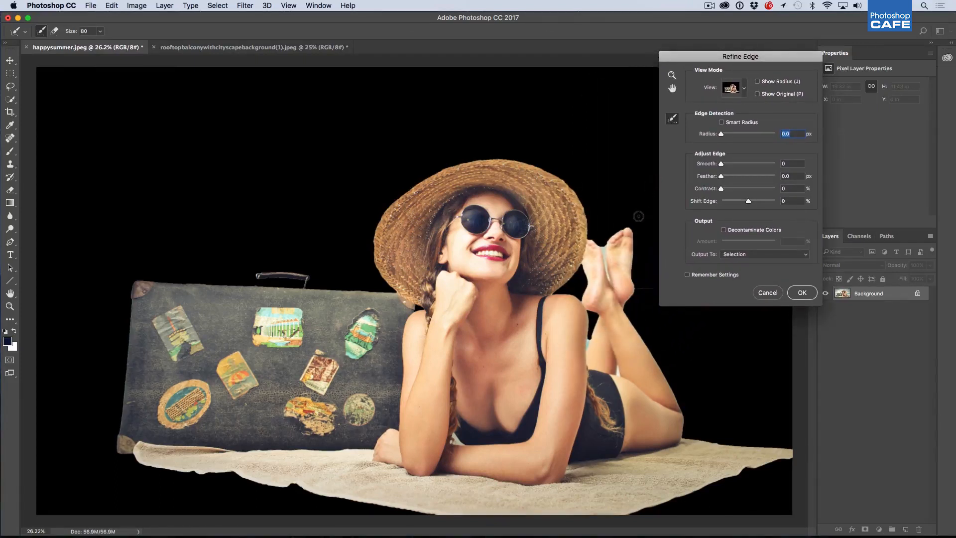
mouse_move(599, 263)
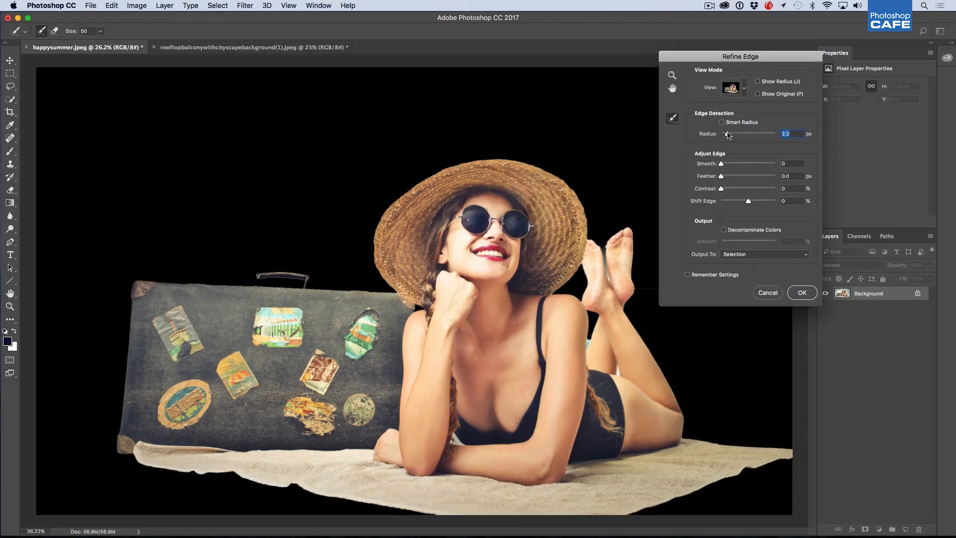
drag(724, 134, 731, 133)
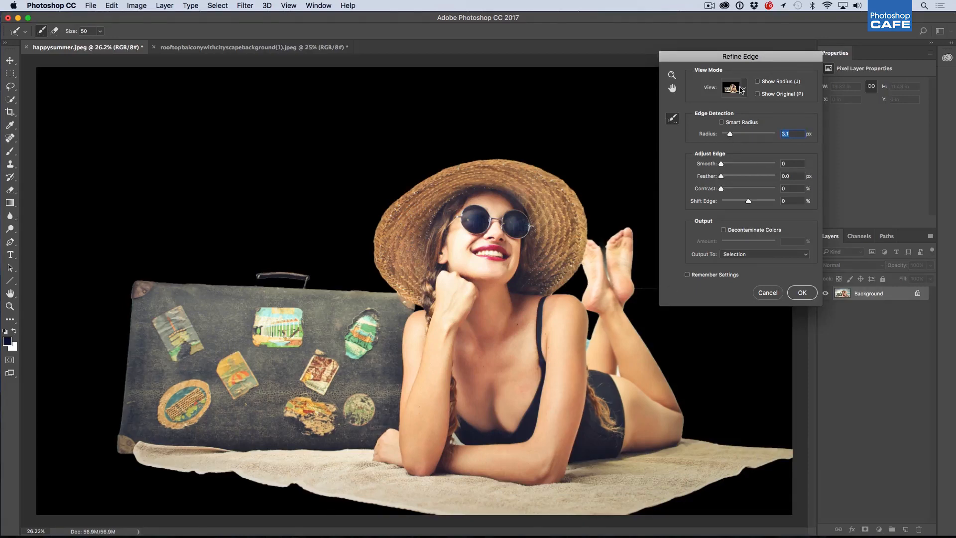
click(734, 88)
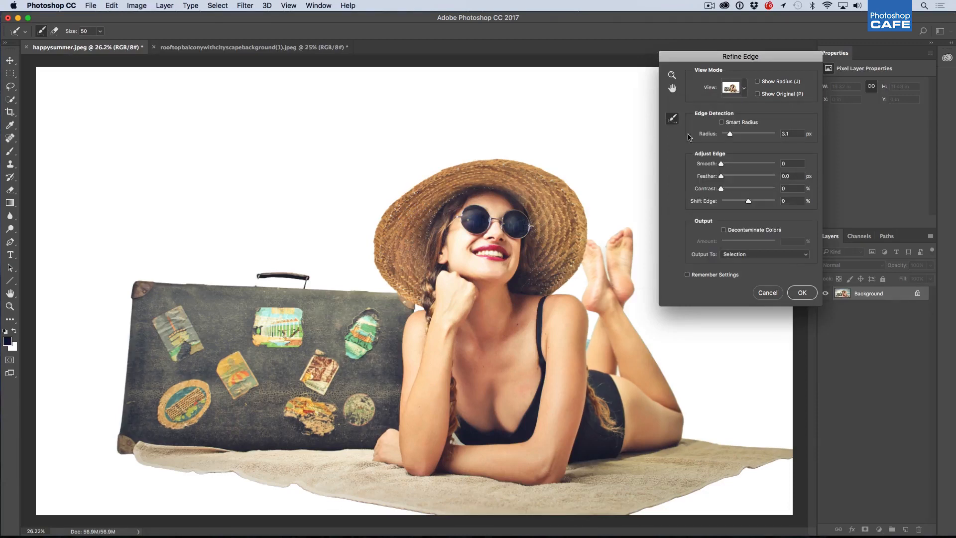
Output the refined selection to a New Layer with Layer Mask and apply it.
click(763, 254)
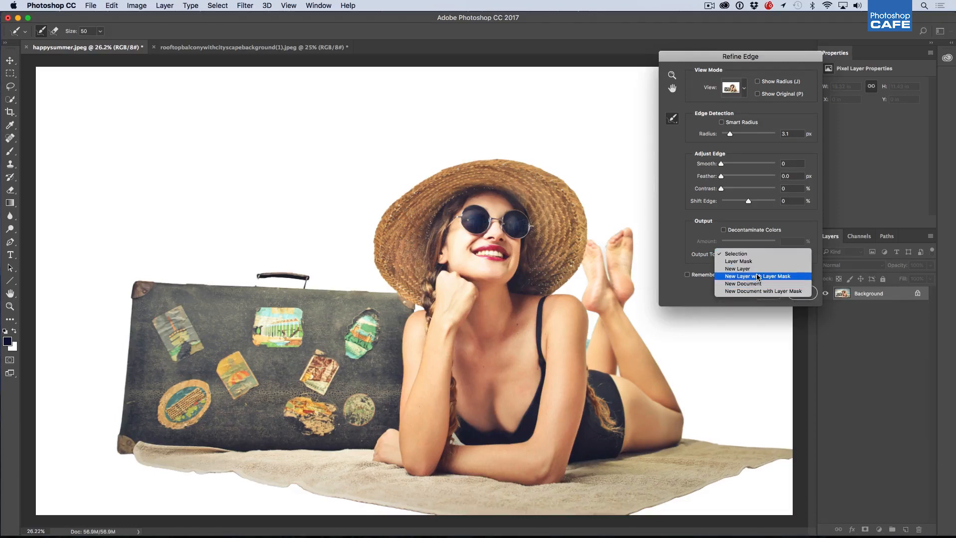
click(761, 276)
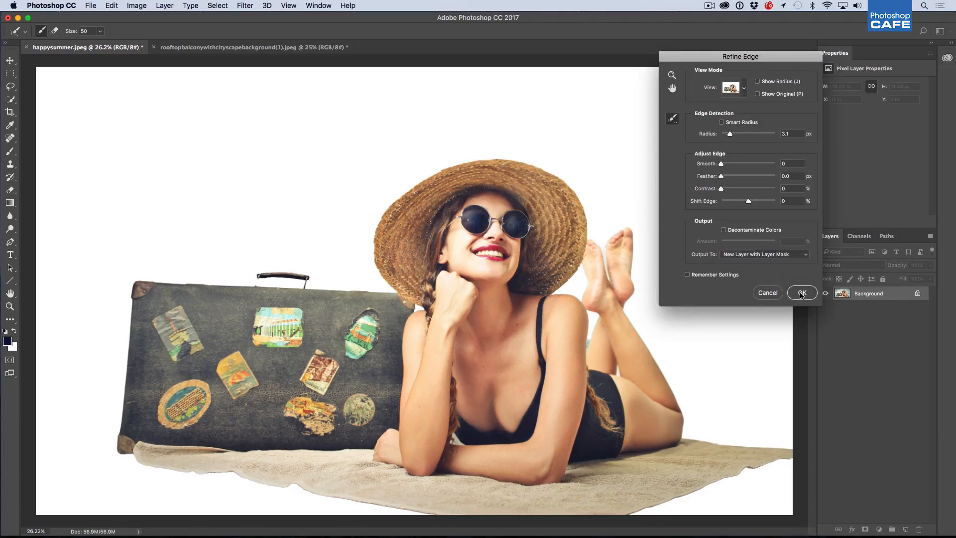
click(801, 292)
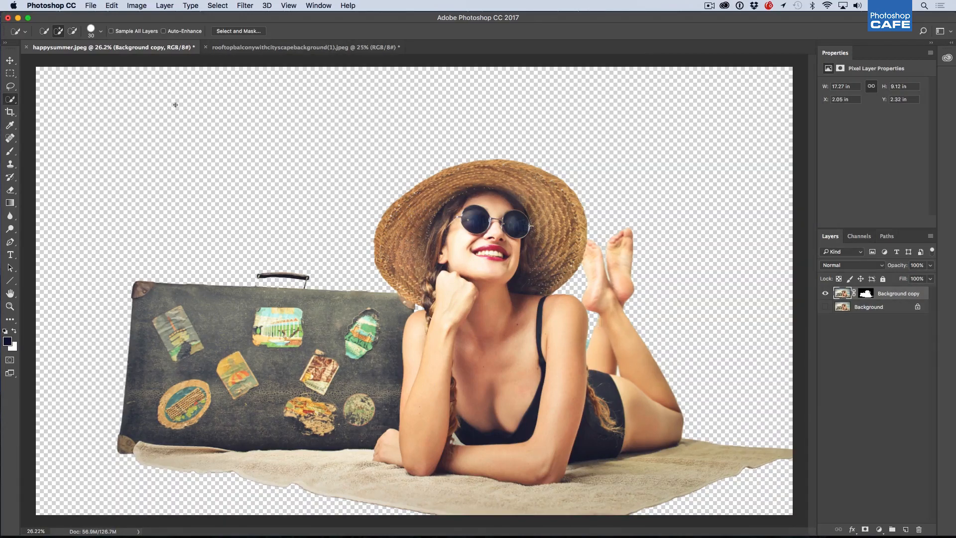
Carry the masked cutout layer into the rooftop city document with the Move tool.
click(10, 61)
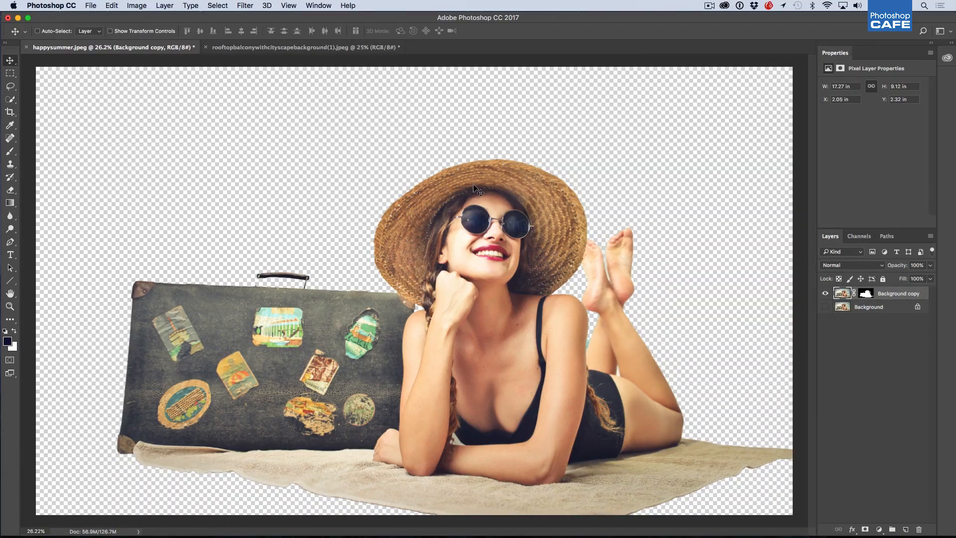
click(303, 47)
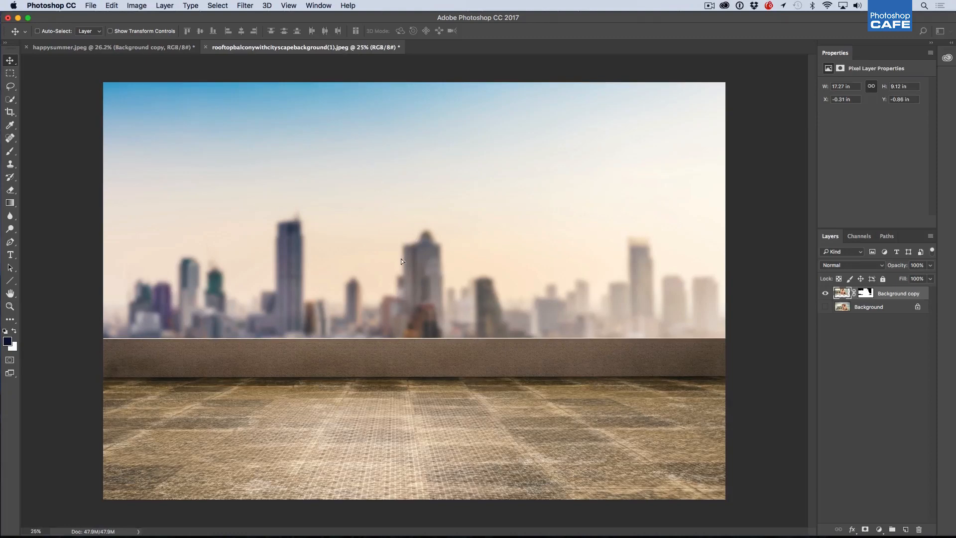
mouse_move(402, 267)
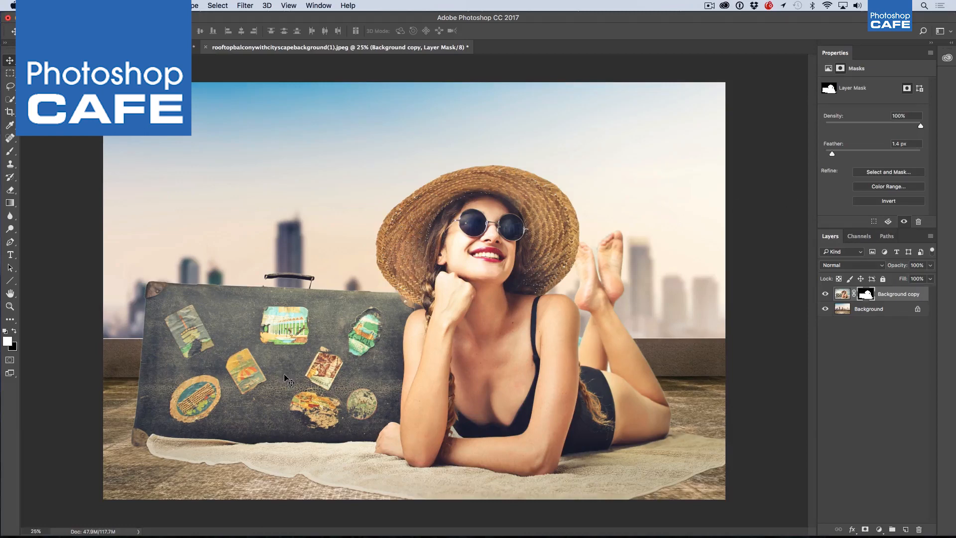
mouse_move(515, 187)
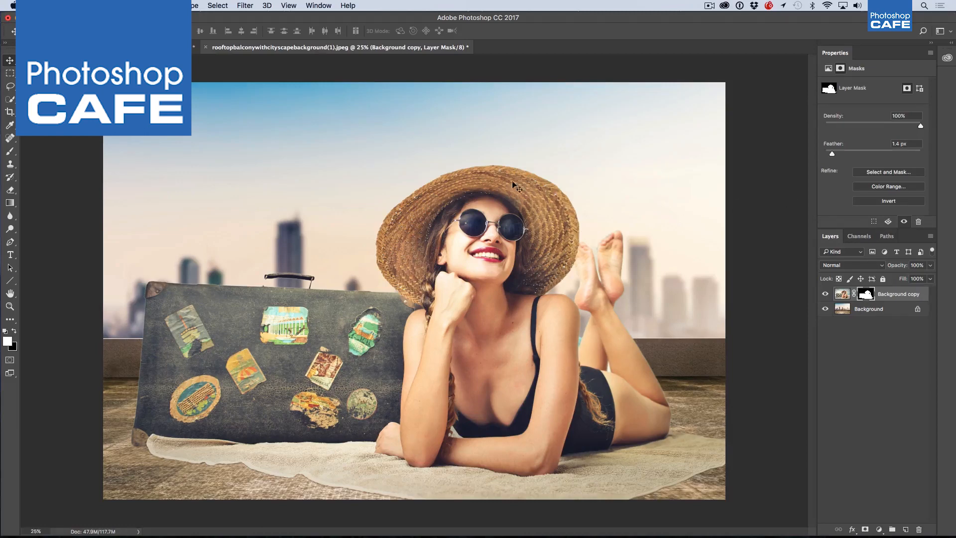
mouse_move(645, 276)
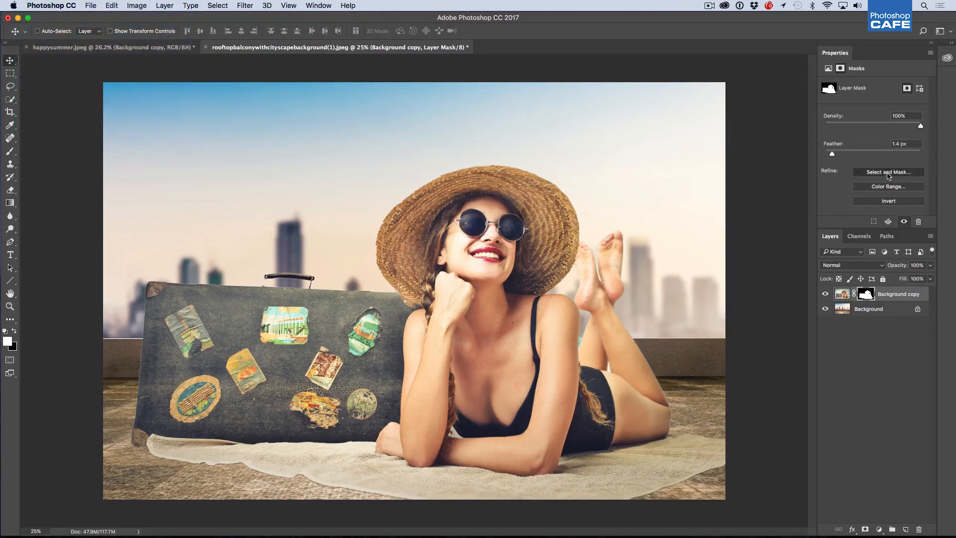
In Select and Mask, set Shift Edge to -29% on the cutout's mask and apply it.
click(888, 171)
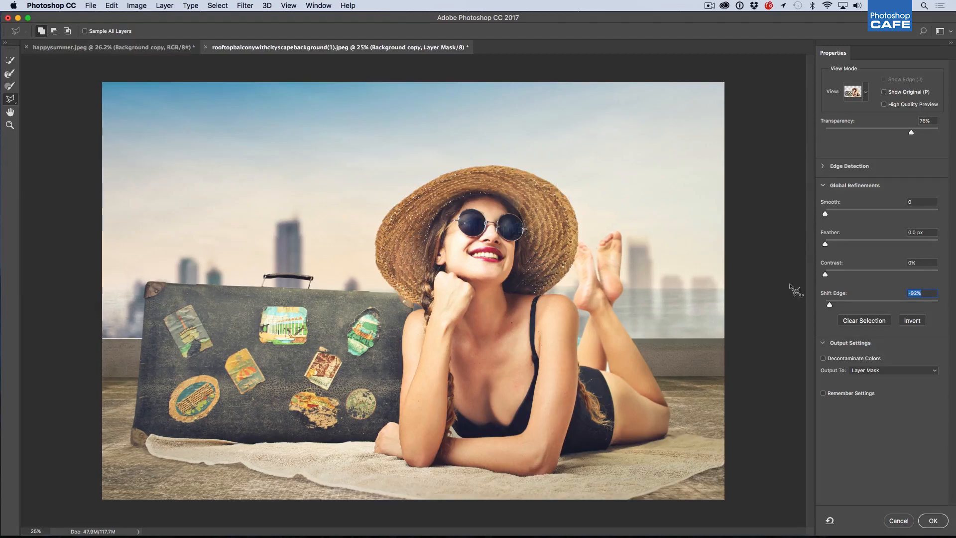
drag(830, 305, 839, 305)
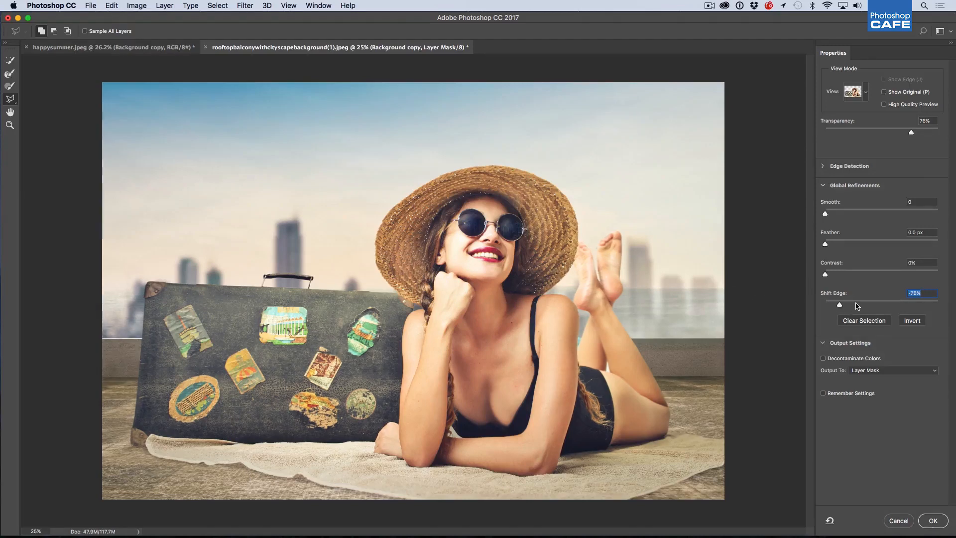
drag(840, 304, 866, 305)
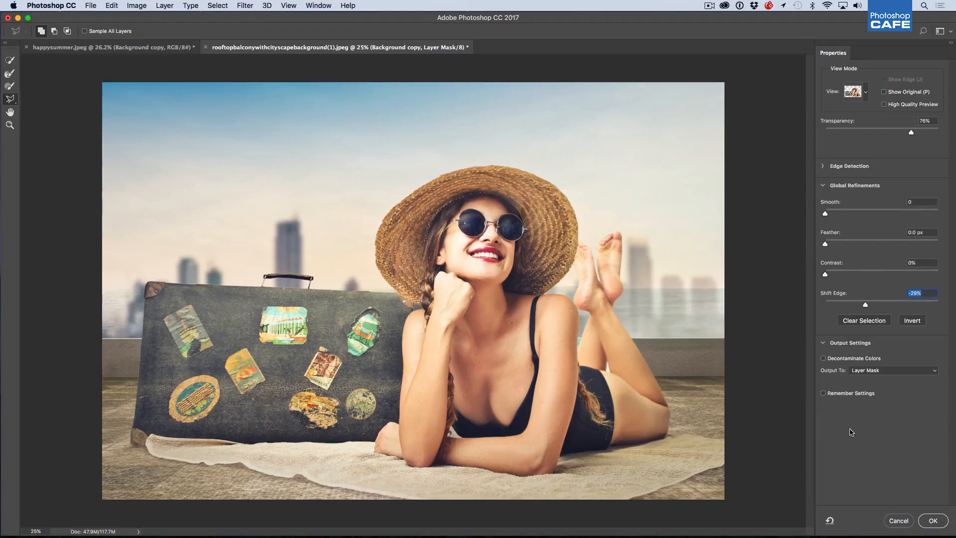
click(932, 520)
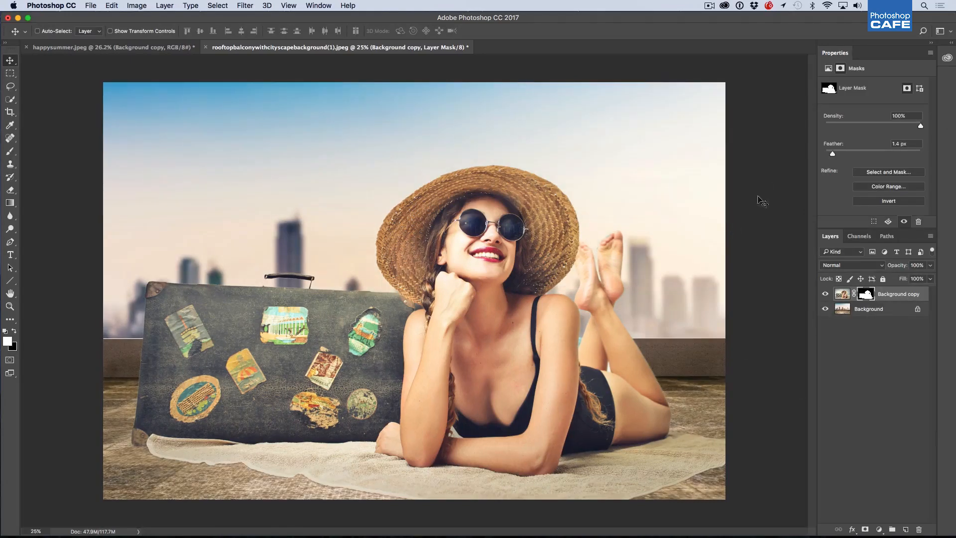